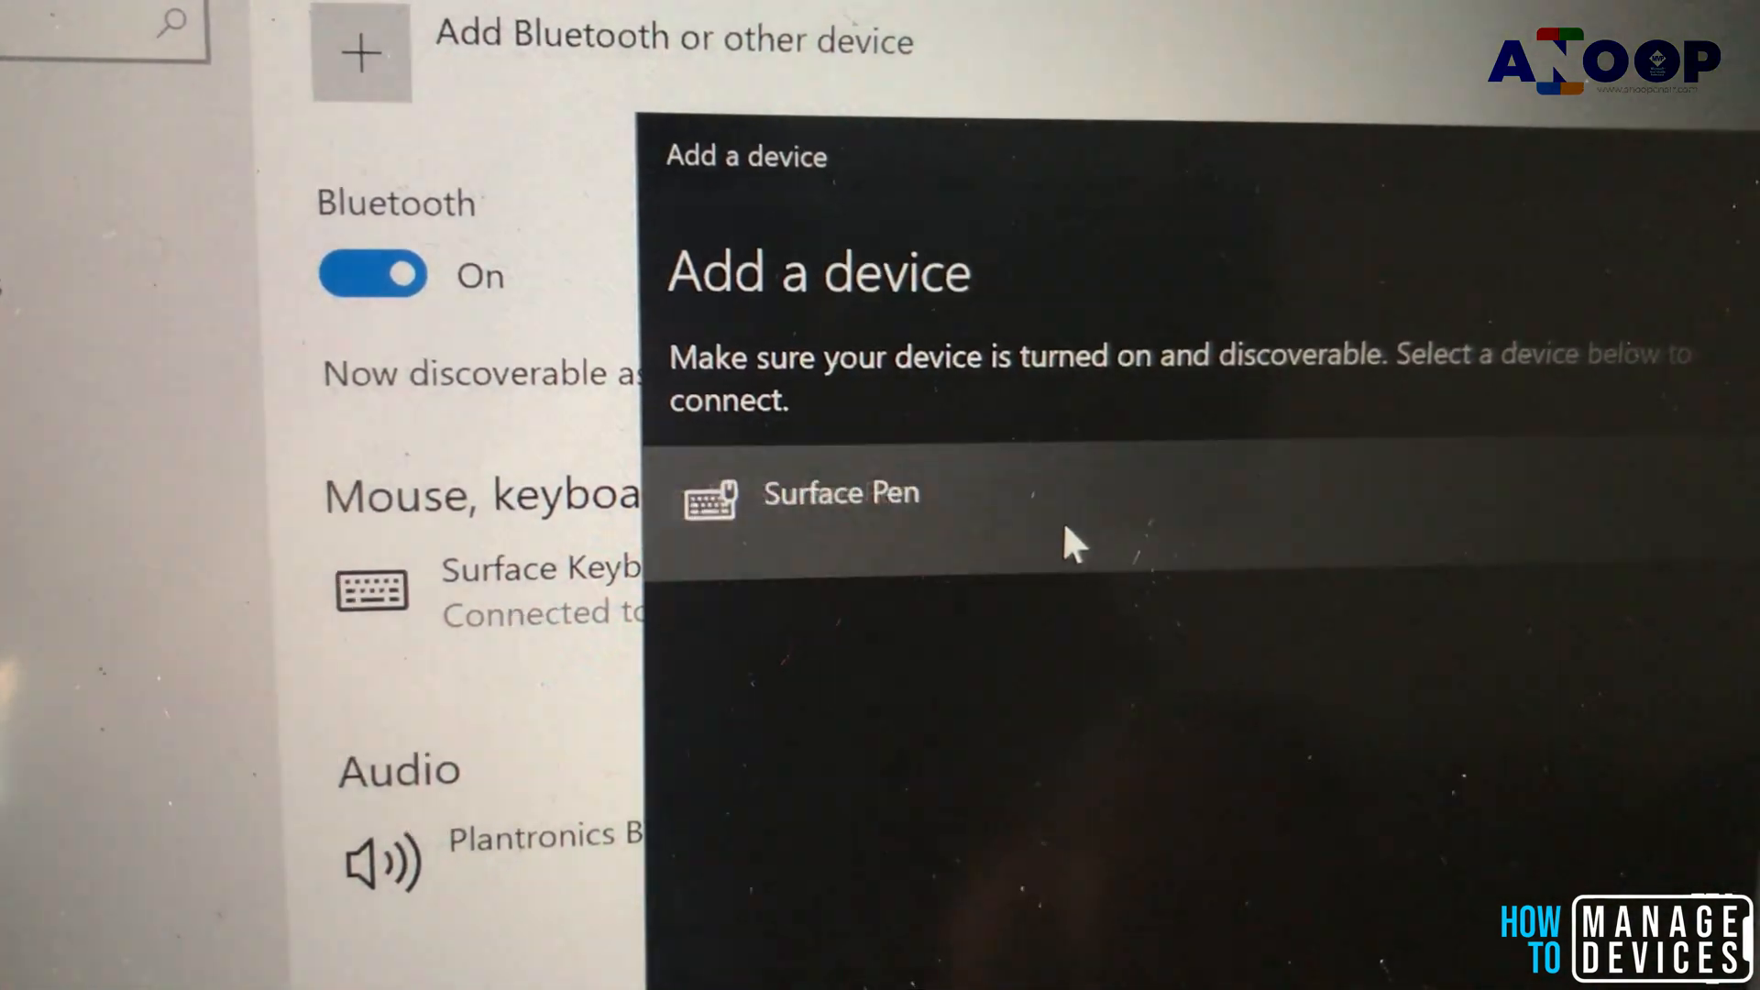
- Pair the Surface Pen from Add a device and finish with Done, leaving it Connected at 100% battery
{"action": "left_click", "coordinate": [842, 493]}
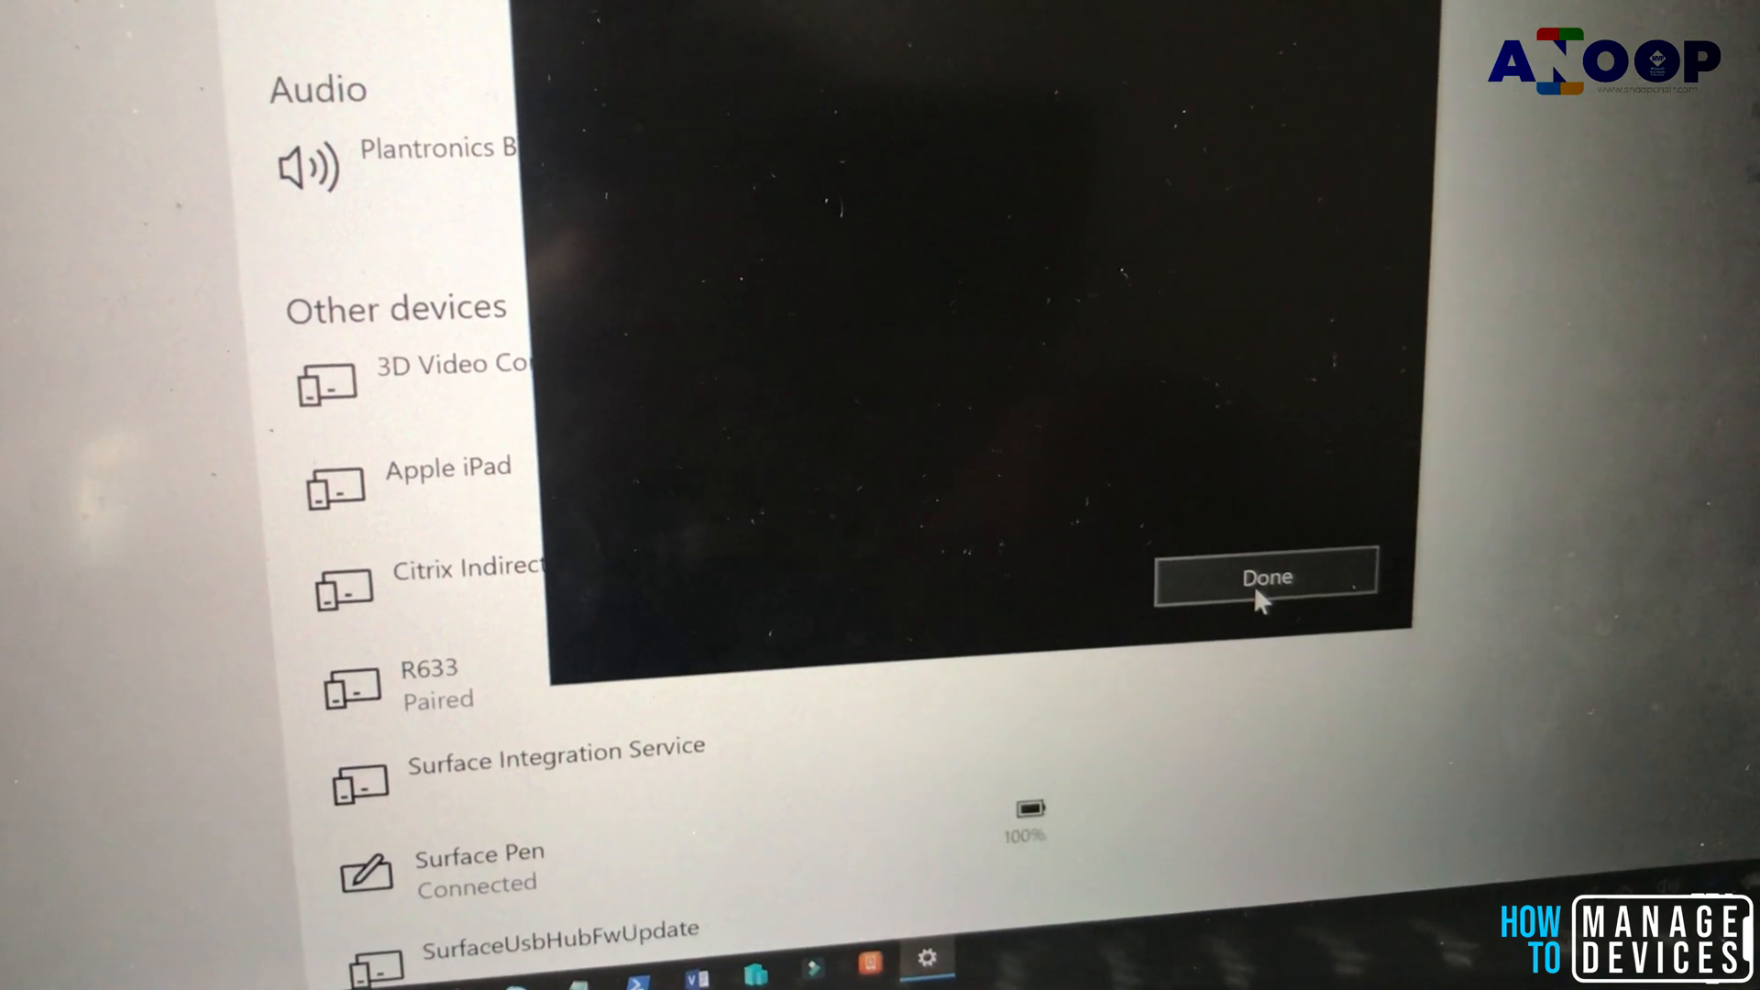
{"action": "left_click", "coordinate": [1265, 578]}
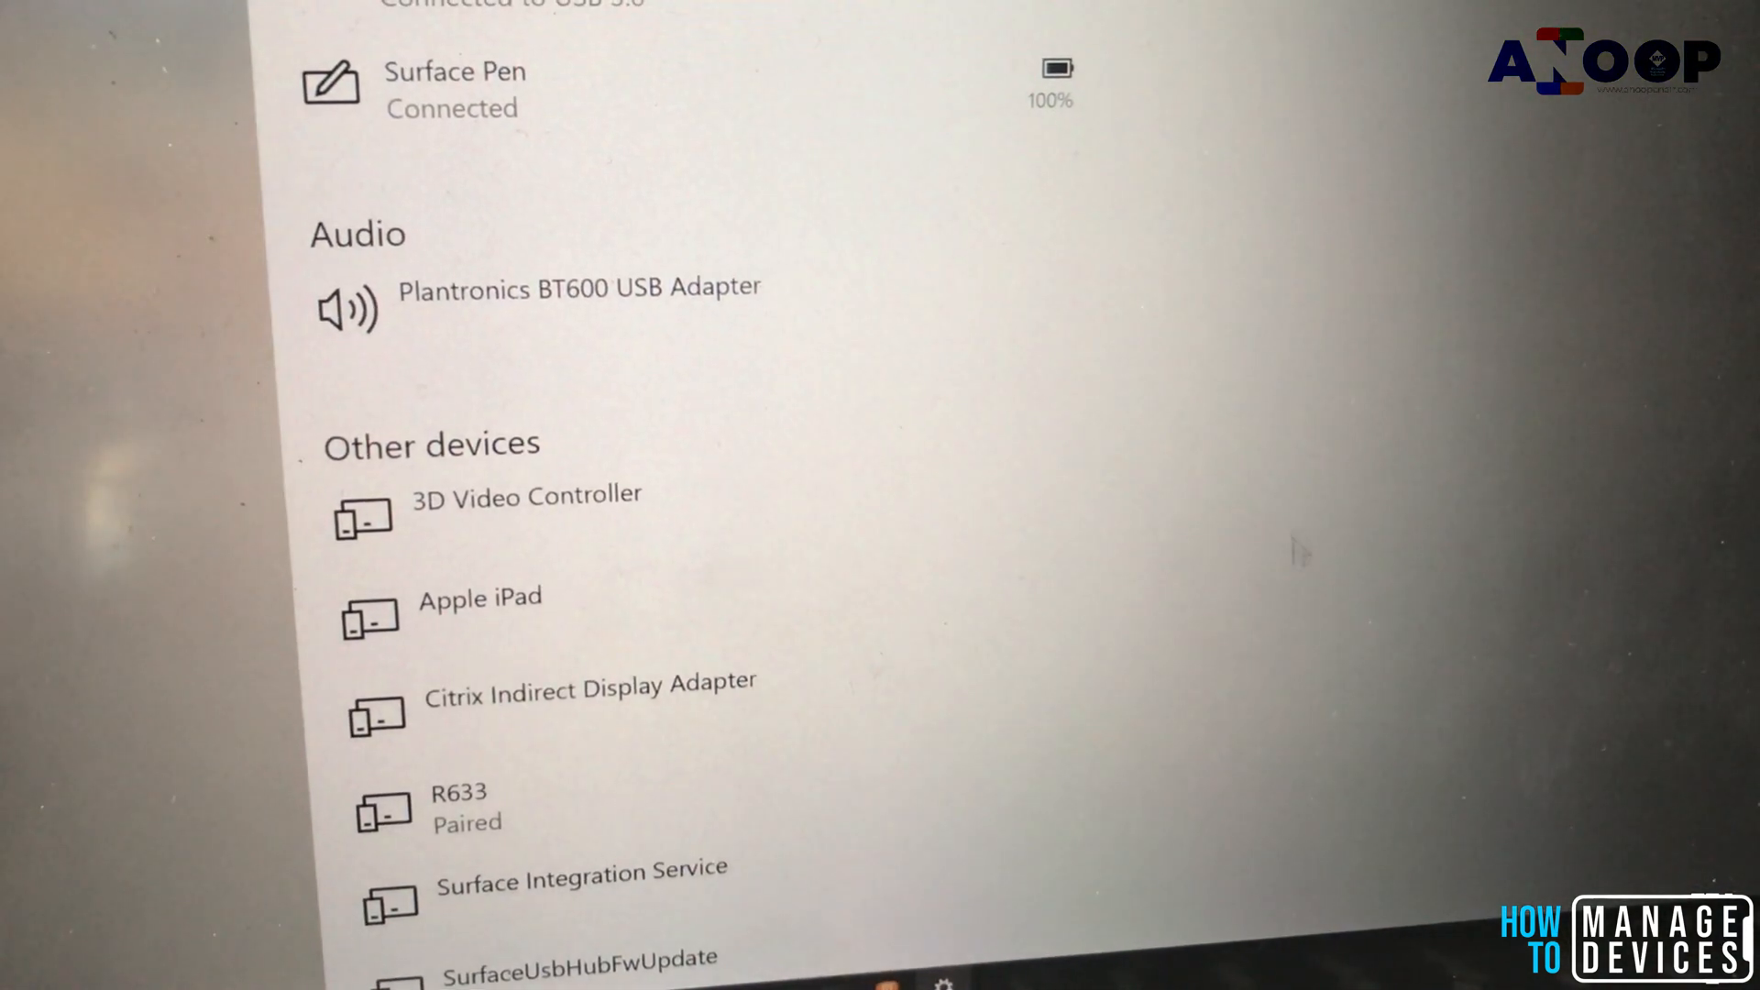